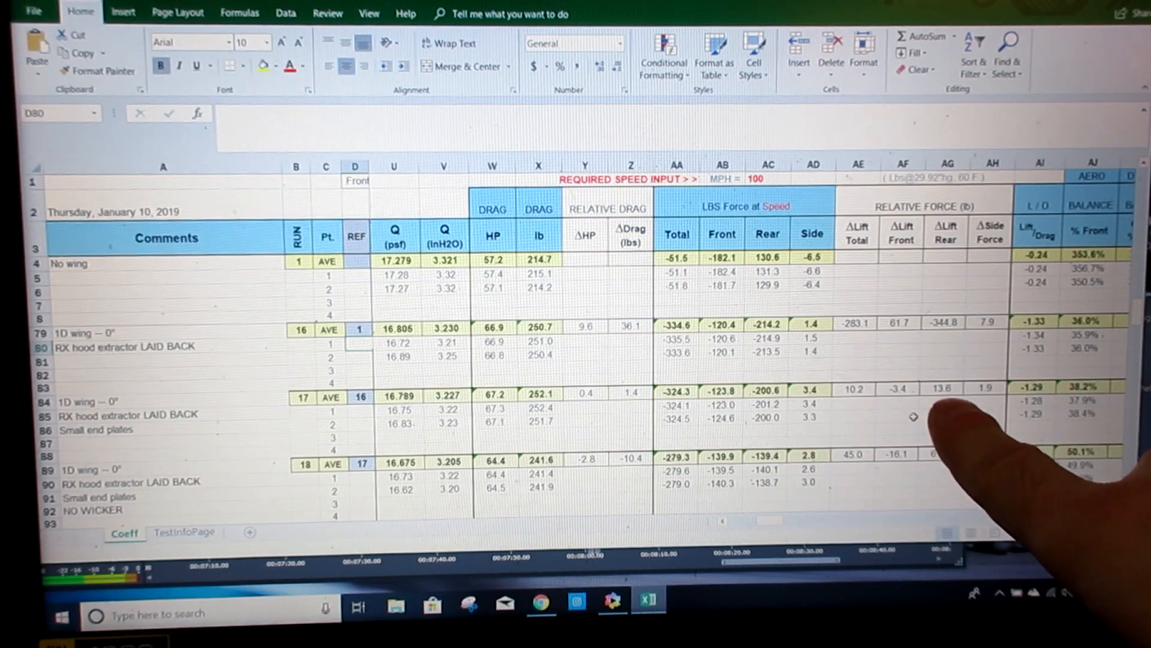
{"action": "mouse_move", "coordinate": [625, 455]}
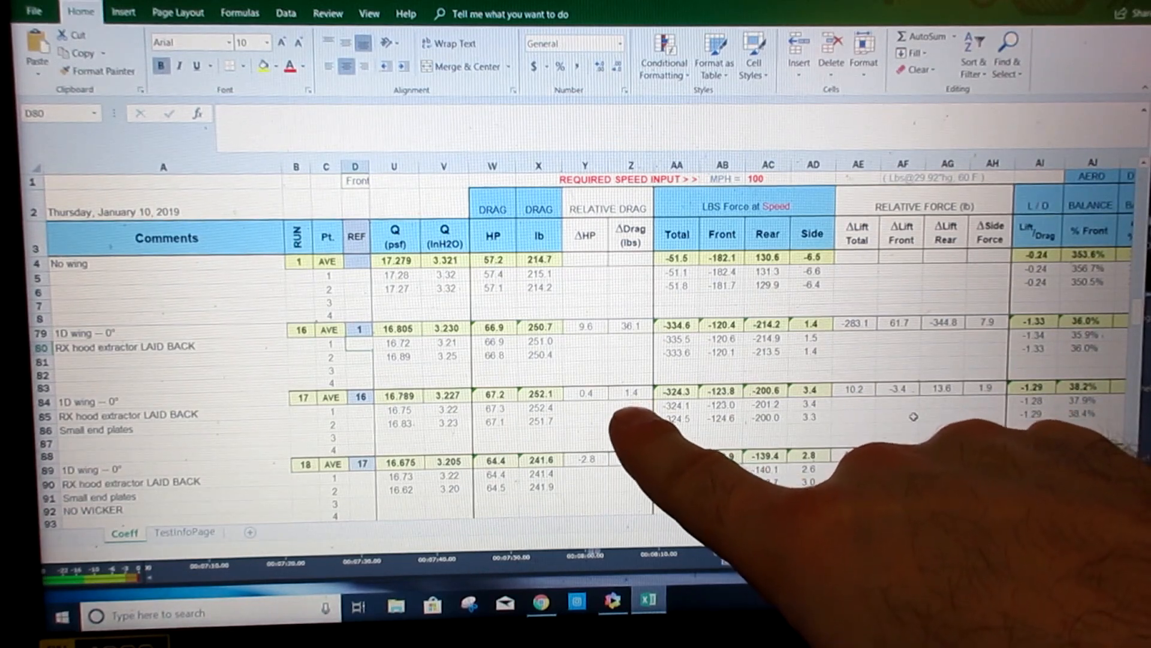
{"action": "mouse_move", "coordinate": [639, 441]}
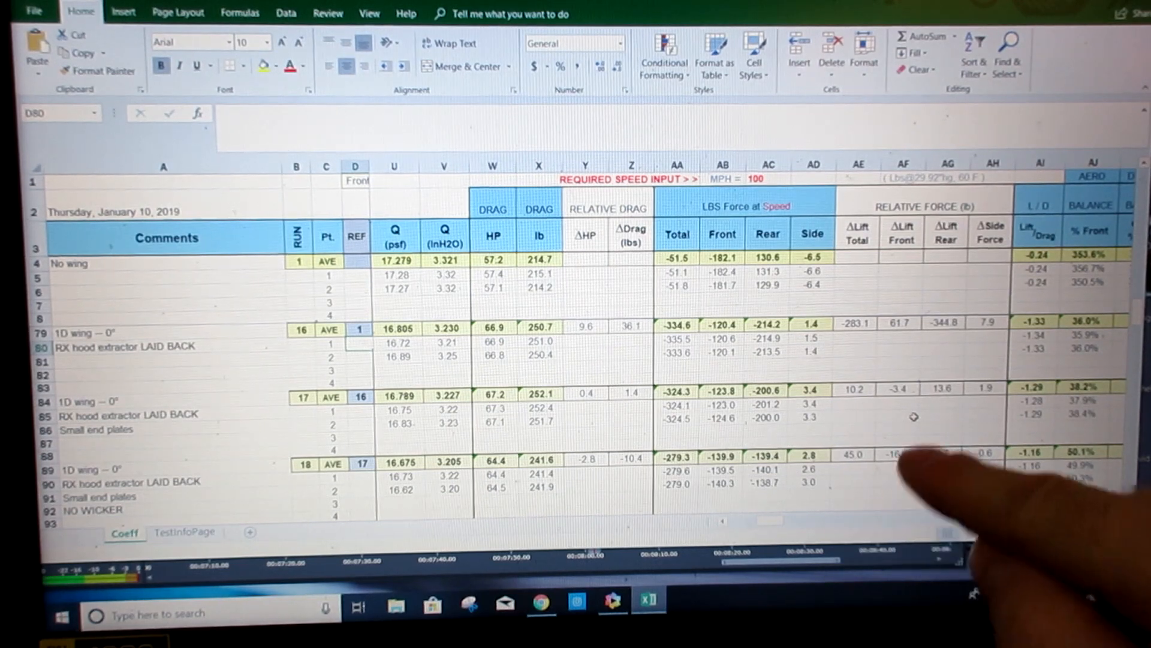
{"action": "mouse_move", "coordinate": [955, 477]}
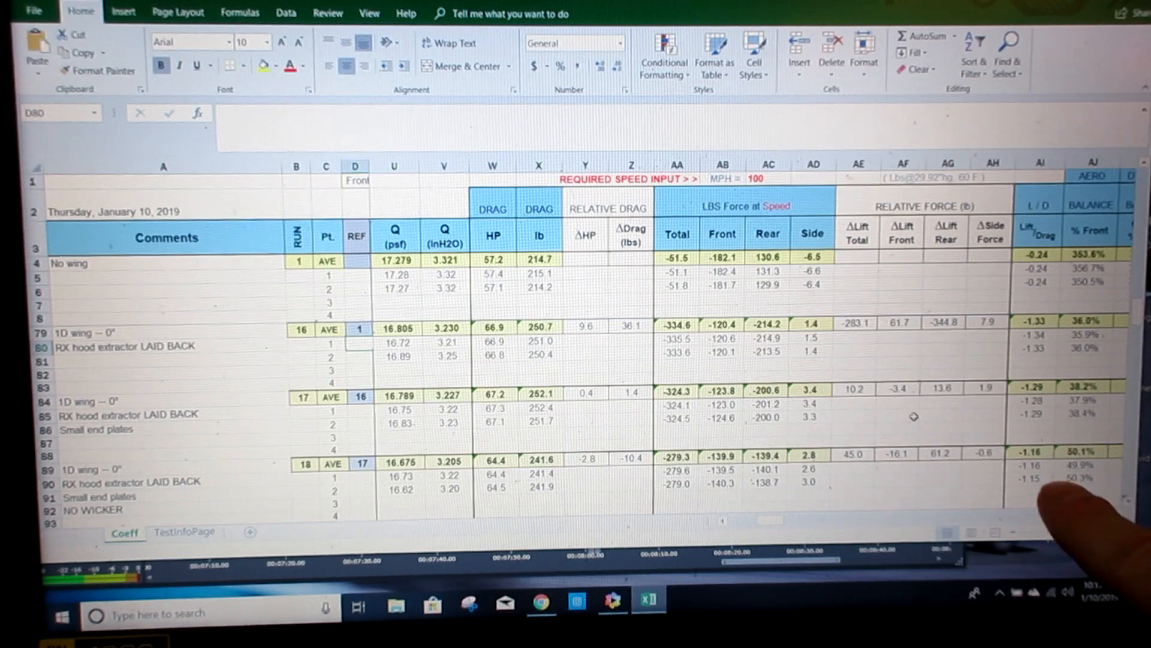
{"action": "mouse_move", "coordinate": [1065, 506]}
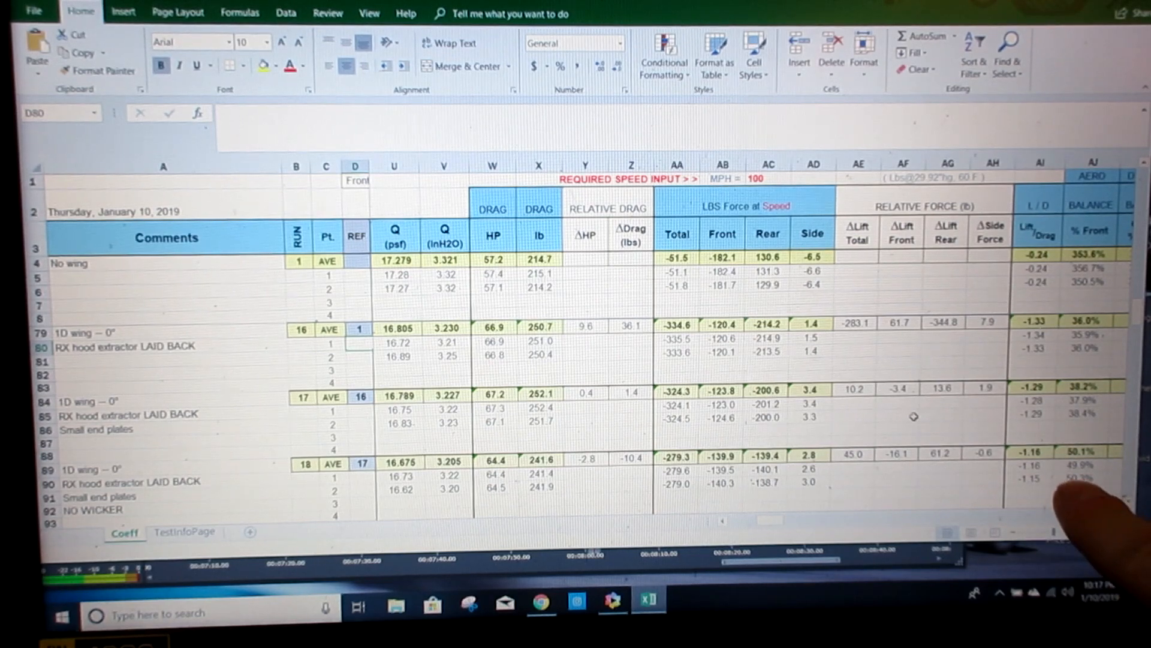